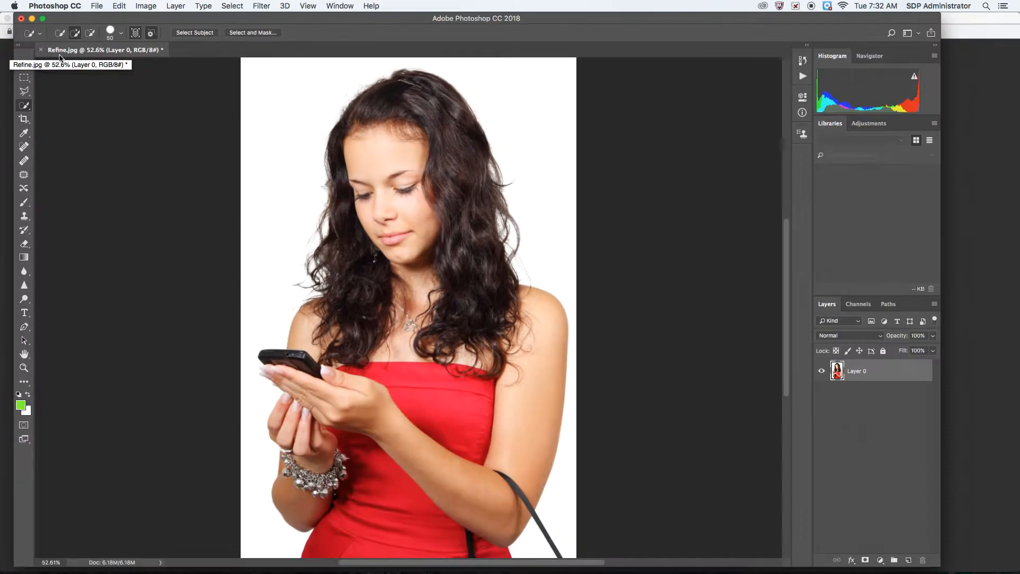
{"action": "mouse_move", "coordinate": [288, 181]}
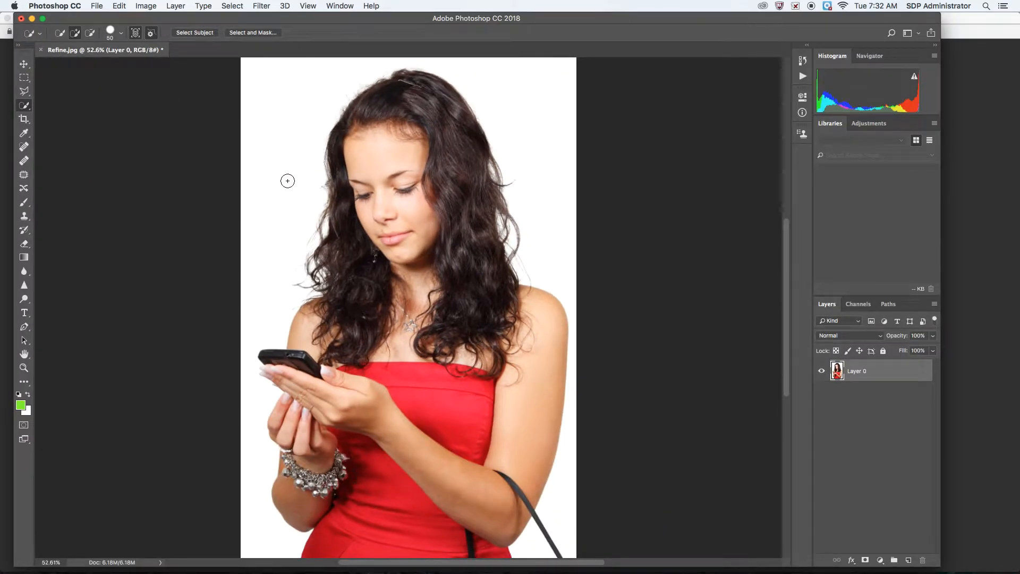
{"action": "mouse_move", "coordinate": [288, 102]}
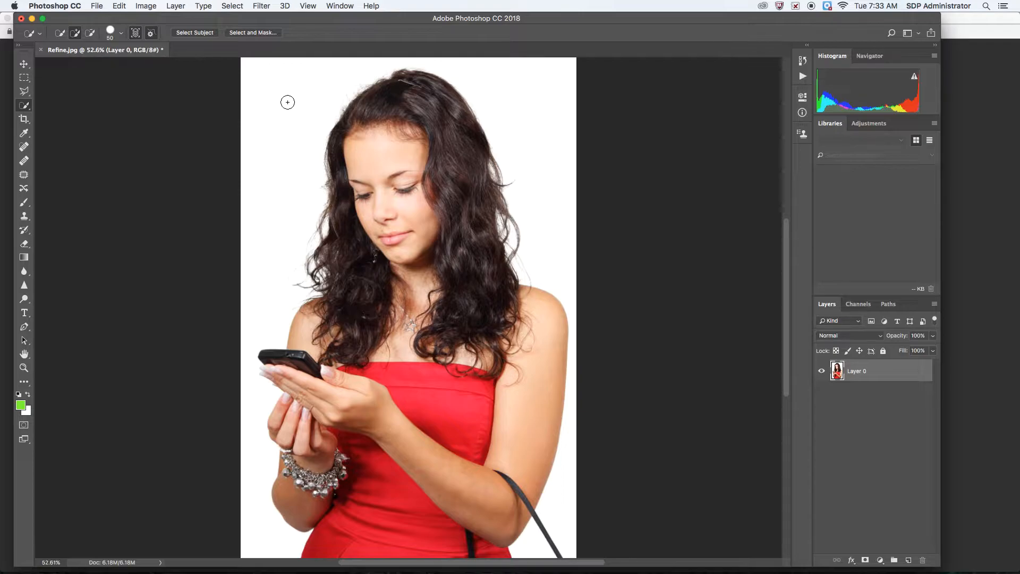
{"action": "mouse_move", "coordinate": [378, 241]}
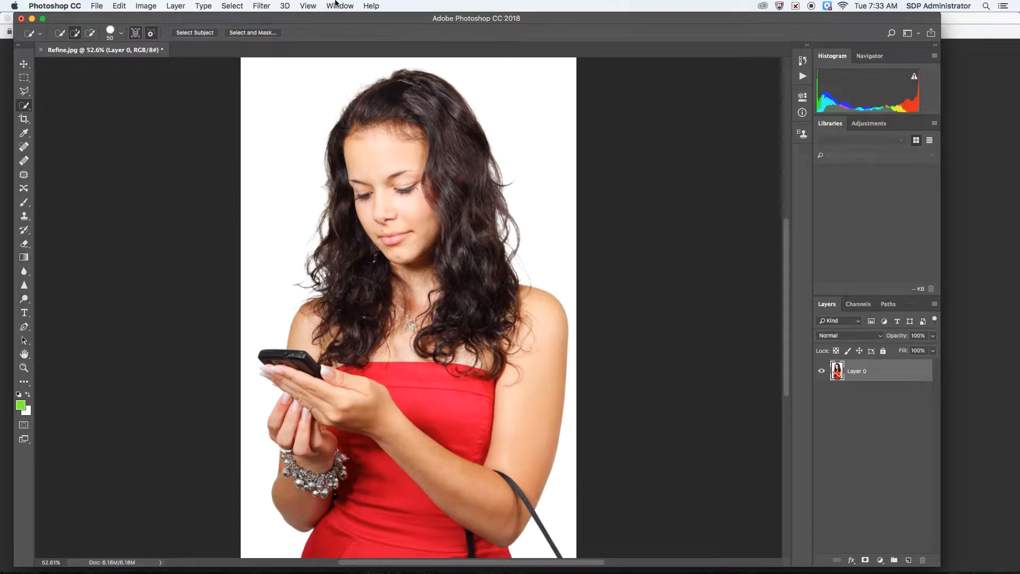
Step: Switch Photoshop to the Photography workspace via the Window menu
{"action": "left_click", "coordinate": [340, 6]}
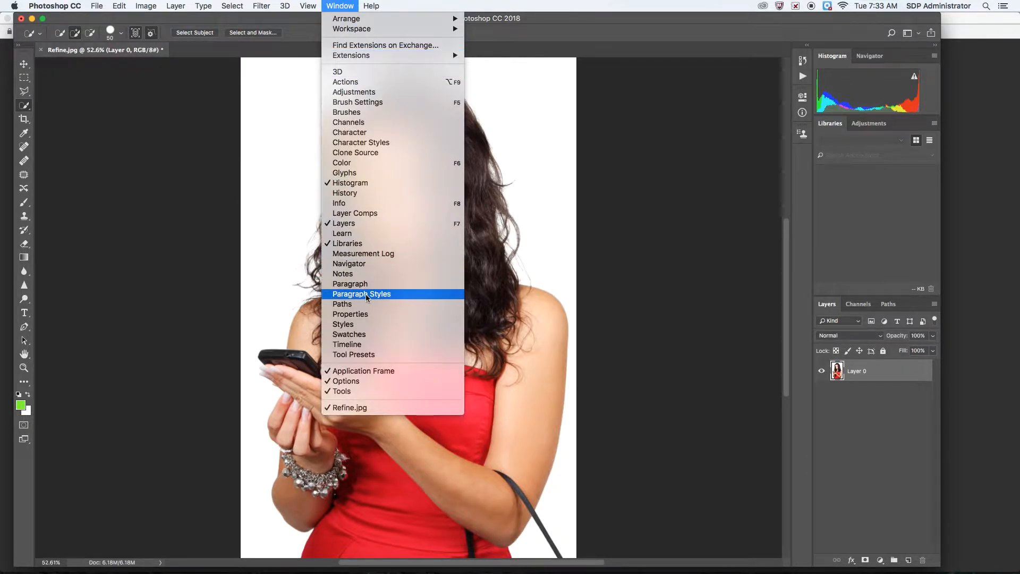
{"action": "mouse_move", "coordinate": [352, 29]}
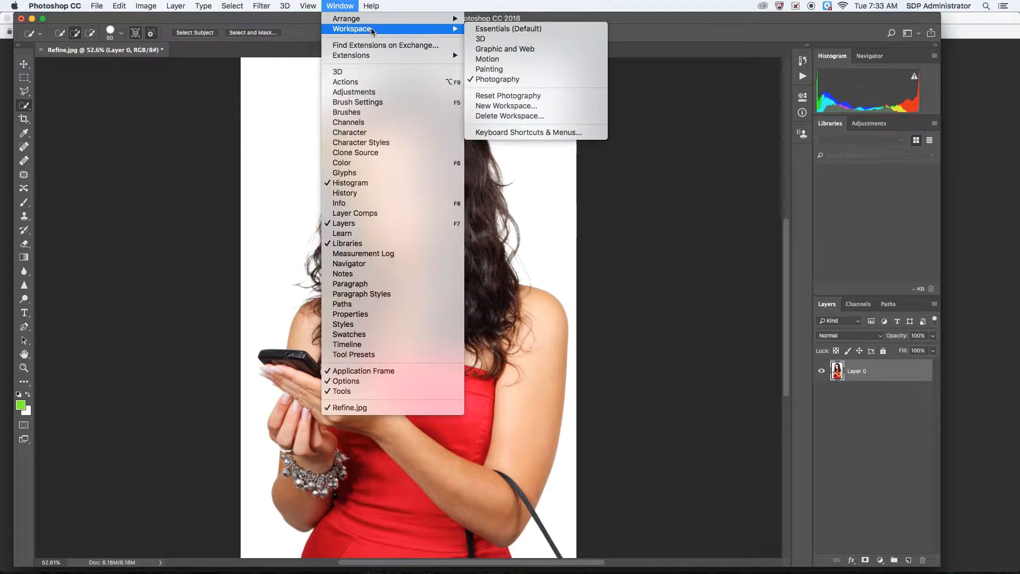
{"action": "mouse_move", "coordinate": [496, 80]}
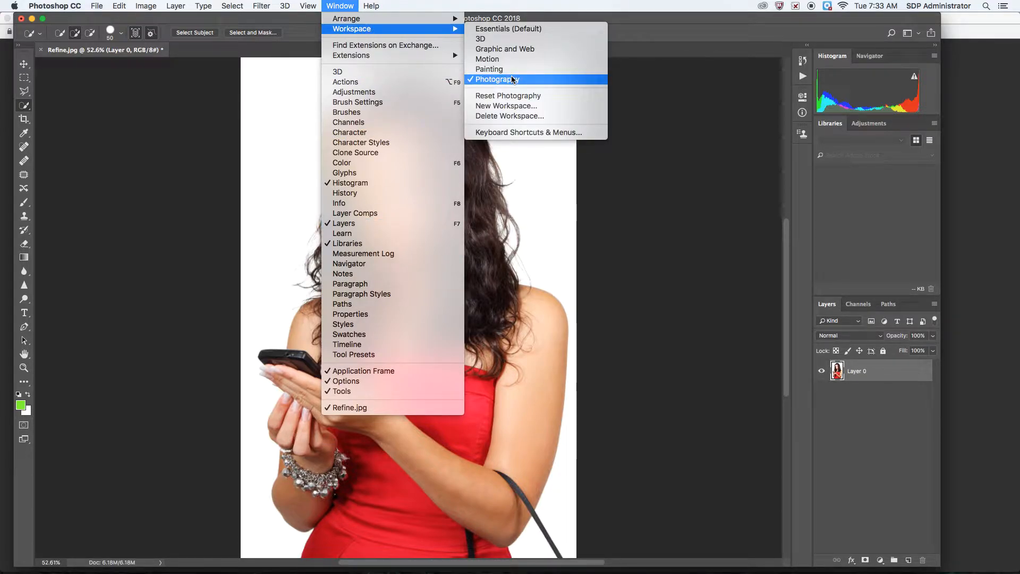
{"action": "left_click", "coordinate": [496, 79]}
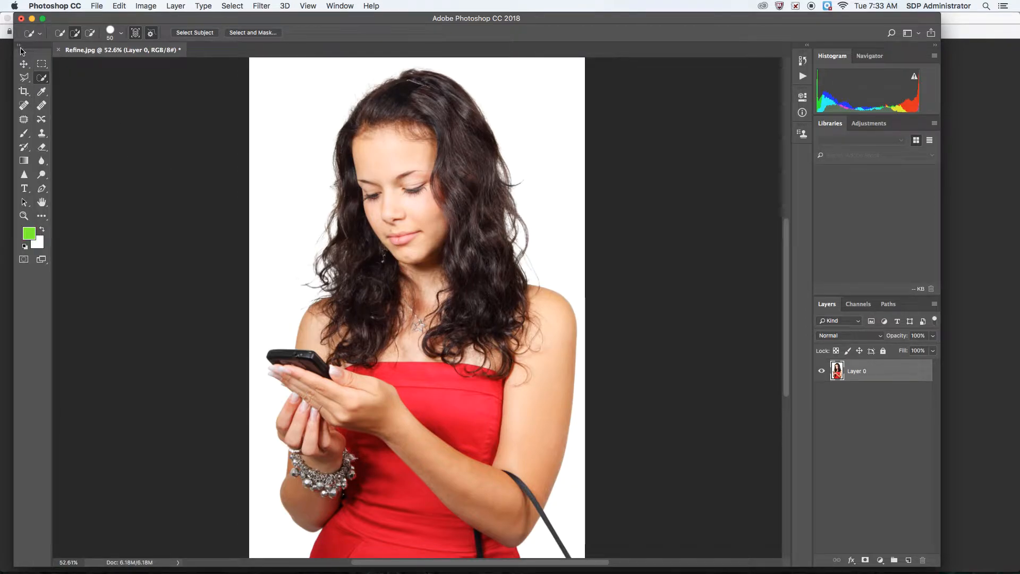
{"action": "mouse_move", "coordinate": [46, 88]}
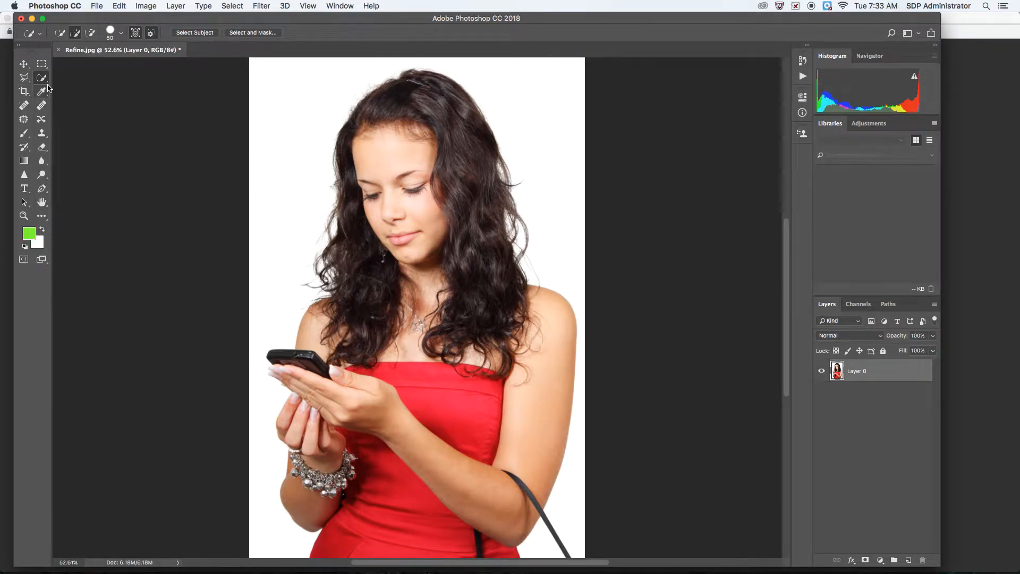
{"action": "mouse_move", "coordinate": [41, 91]}
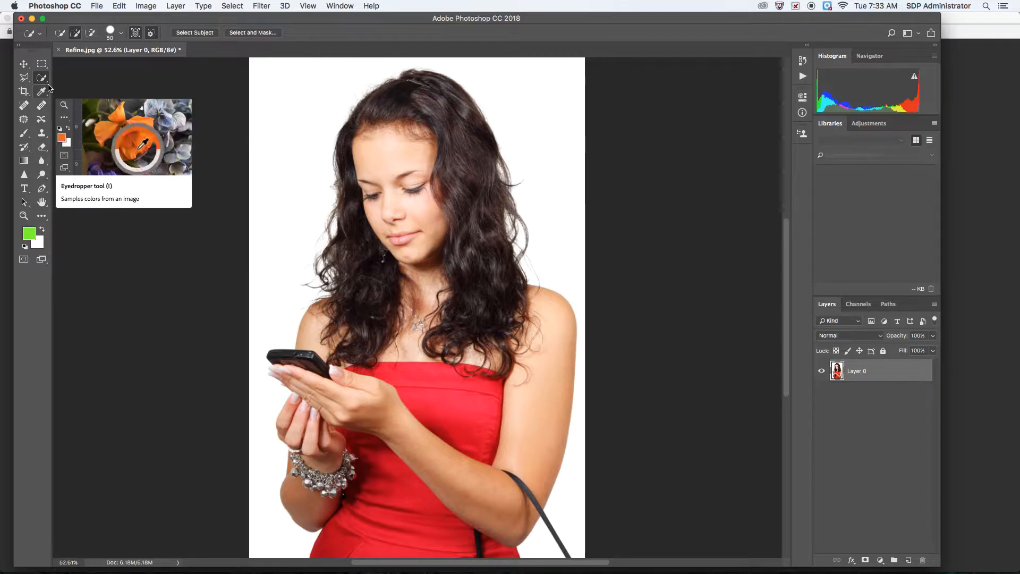
{"action": "mouse_move", "coordinate": [41, 77]}
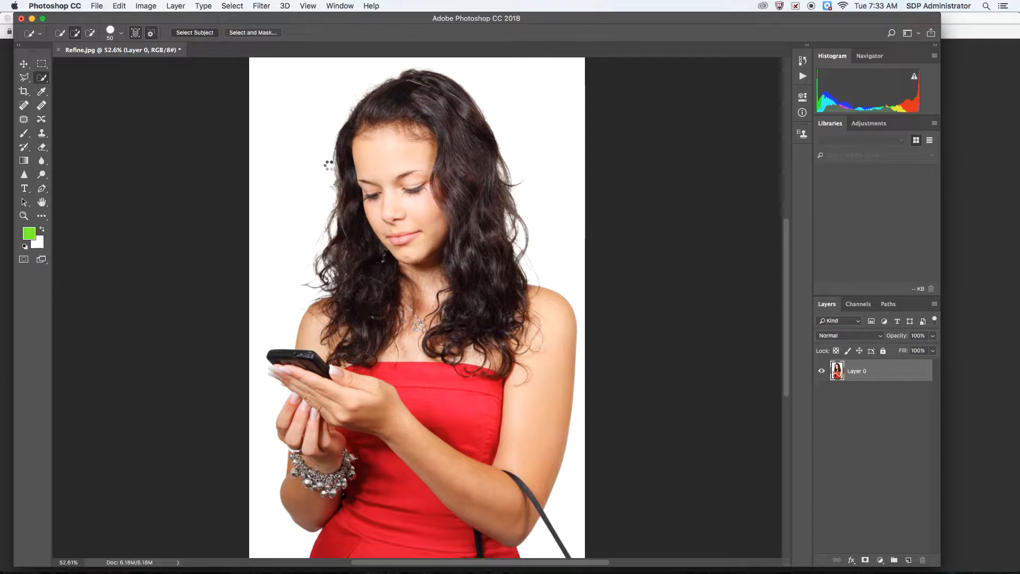
Step: Select the girl with Select Subject and mask away the white background
{"action": "left_click", "coordinate": [193, 32]}
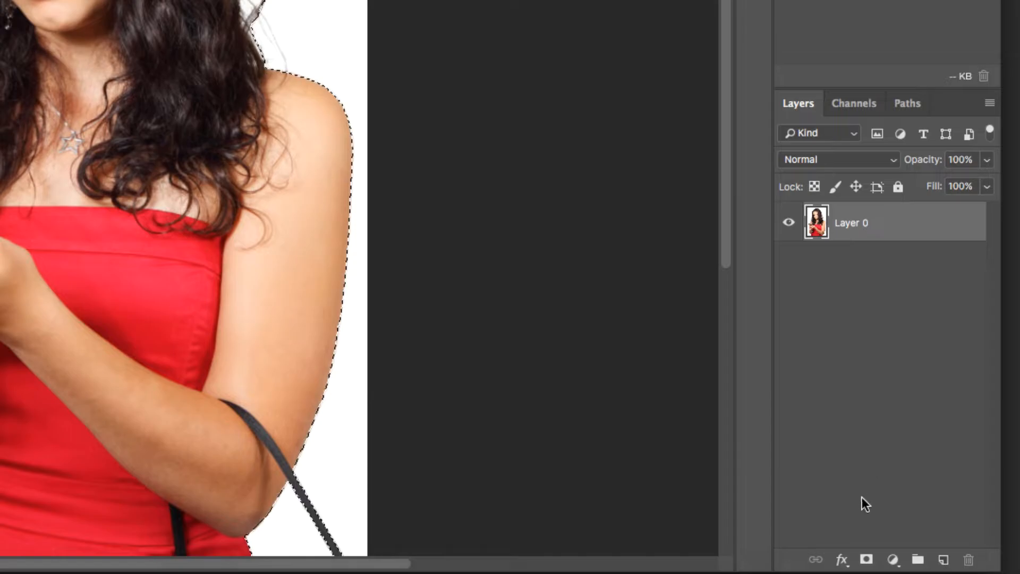
{"action": "left_click", "coordinate": [866, 560]}
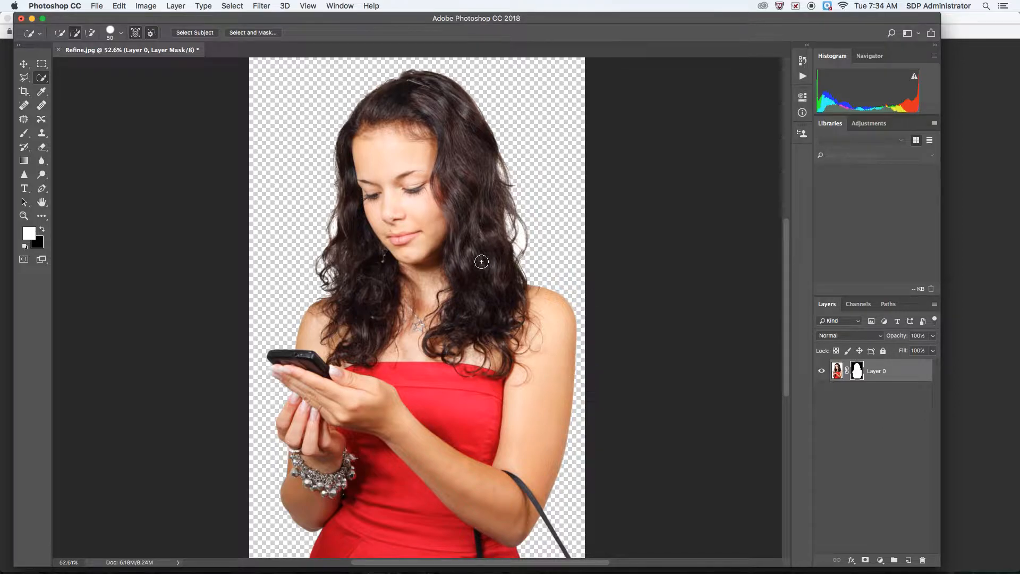
{"action": "mouse_move", "coordinate": [501, 222]}
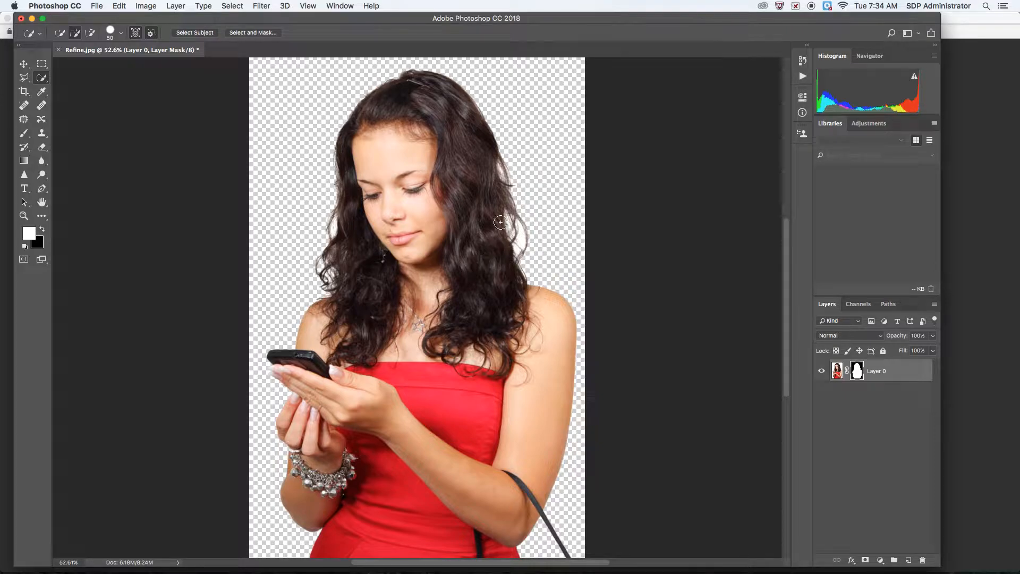
{"action": "mouse_move", "coordinate": [528, 157]}
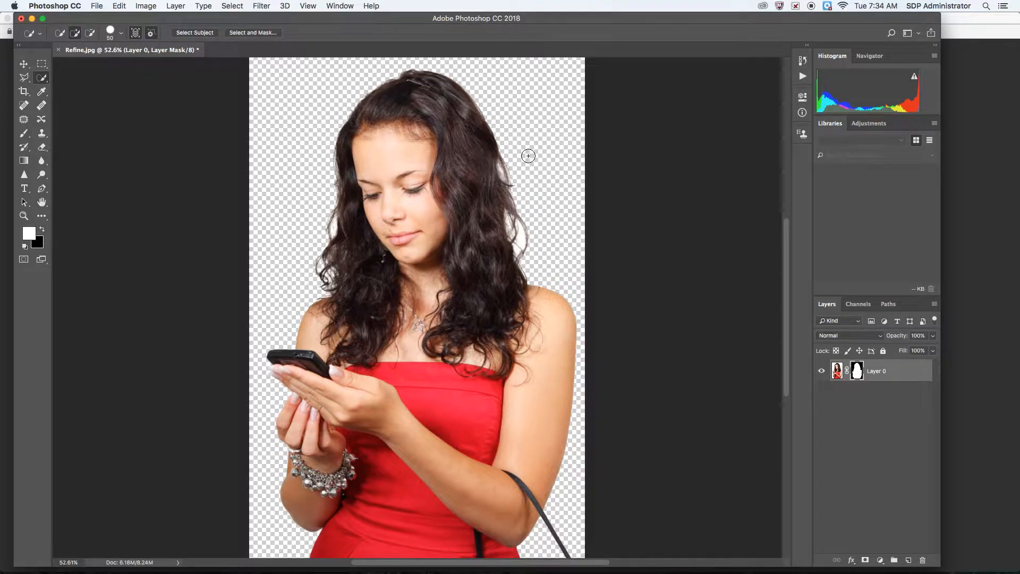
{"action": "mouse_move", "coordinate": [517, 158]}
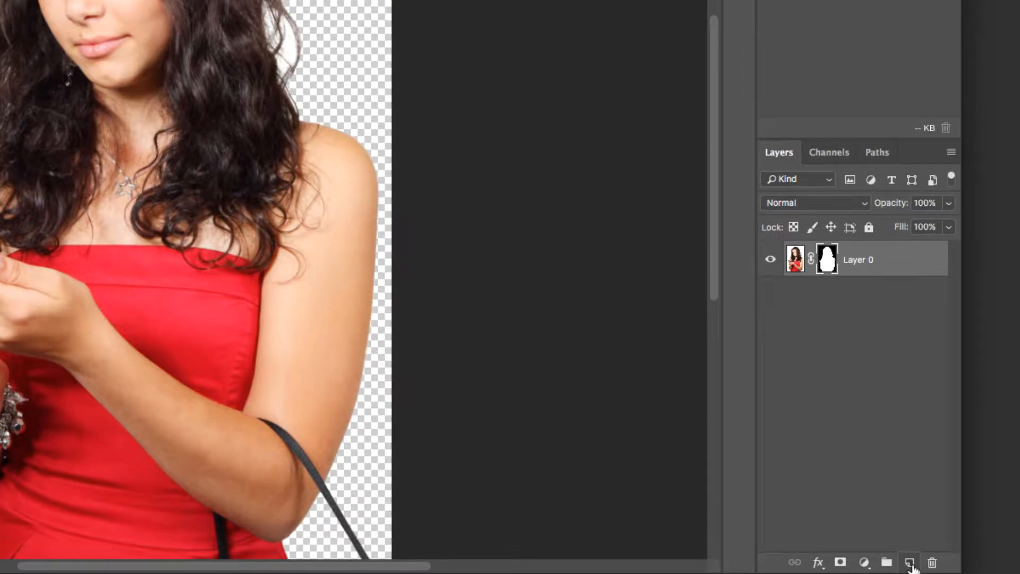
Step: Create Layer 1 and place it below the masked Layer 0
{"action": "left_click", "coordinate": [909, 562]}
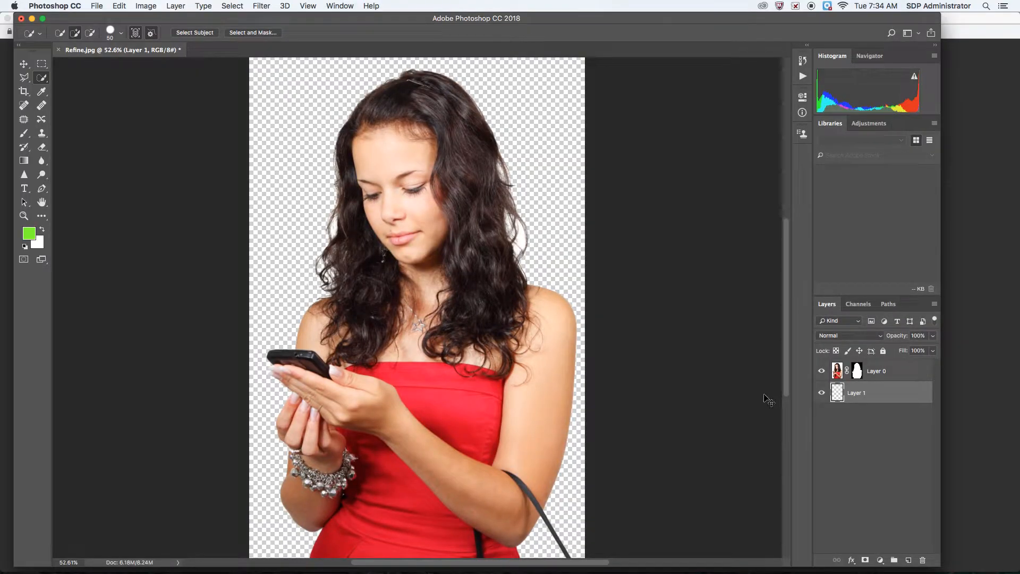
{"action": "left_click", "coordinate": [30, 234]}
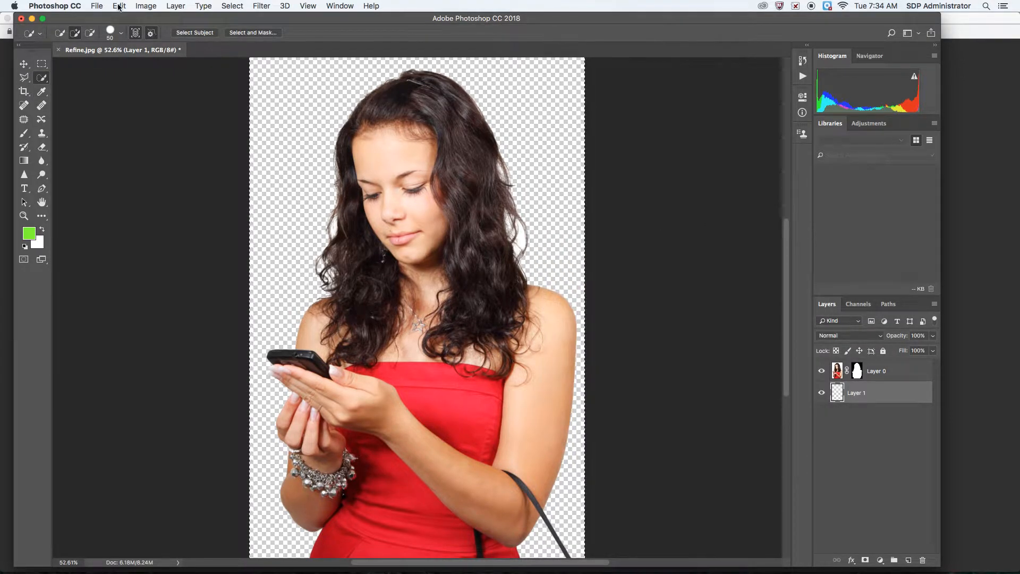
Step: Fill Layer 1 with the bright green foreground colour behind the cut-out
{"action": "left_click", "coordinate": [119, 6]}
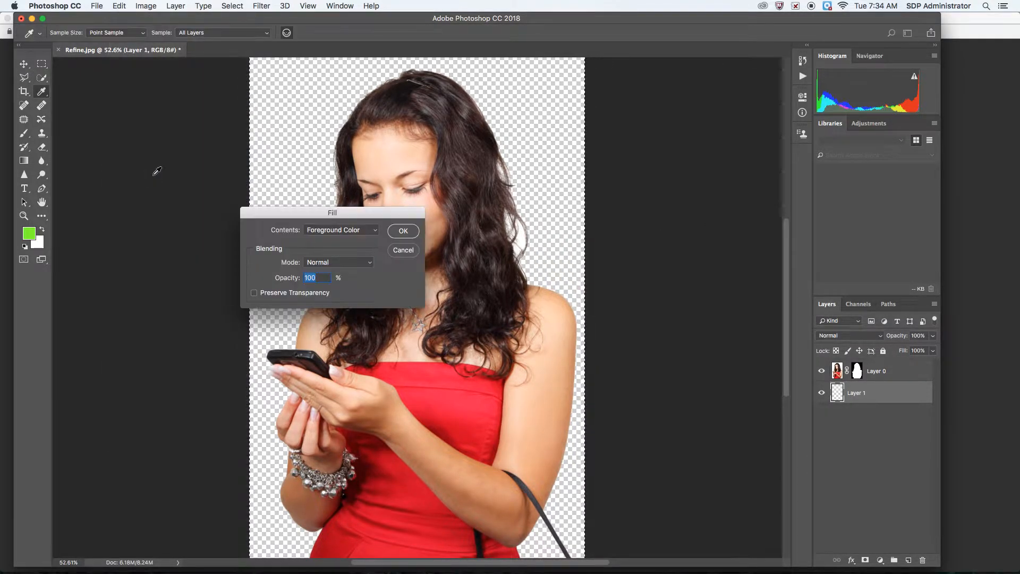
{"action": "left_click", "coordinate": [401, 230]}
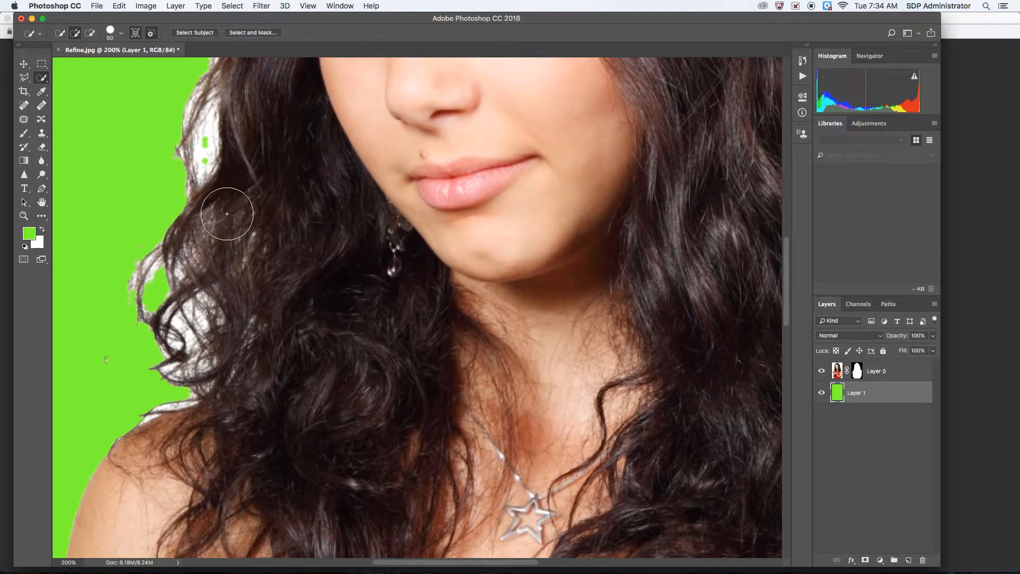
{"action": "mouse_move", "coordinate": [128, 253]}
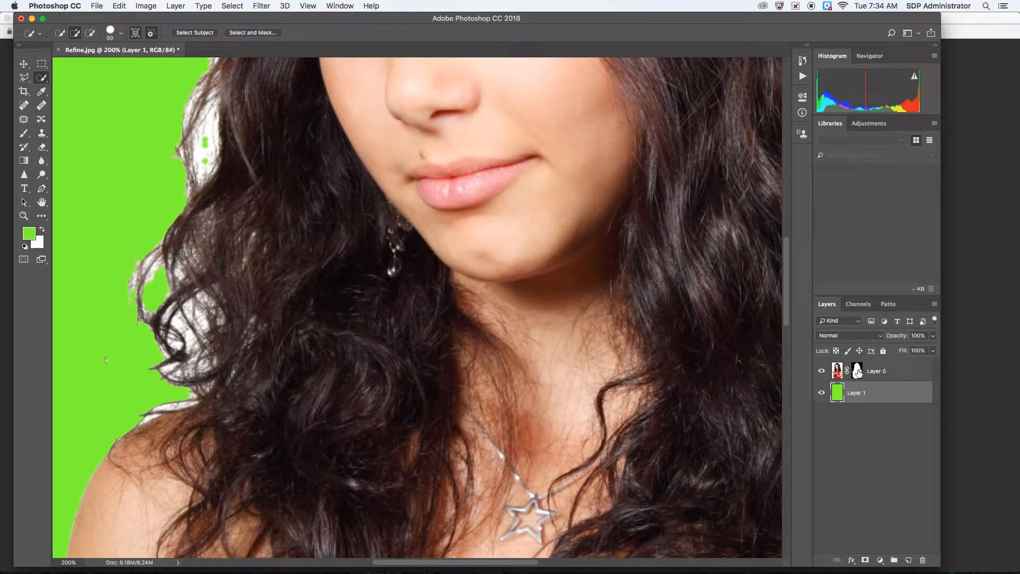
Step: Target Layer 0's mask thumbnail and show its context menu
{"action": "left_click", "coordinate": [879, 371]}
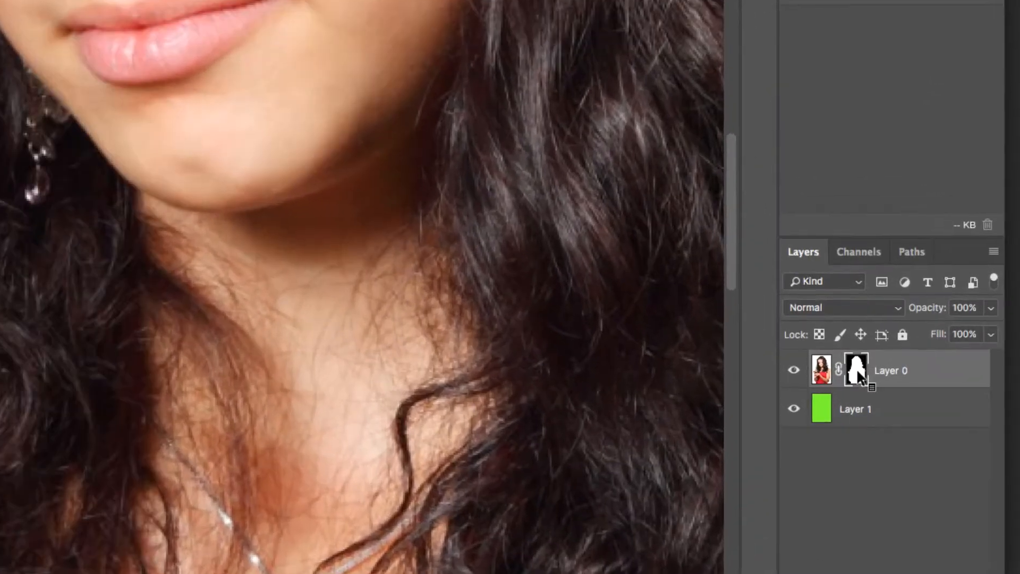
{"action": "right_click", "coordinate": [857, 370]}
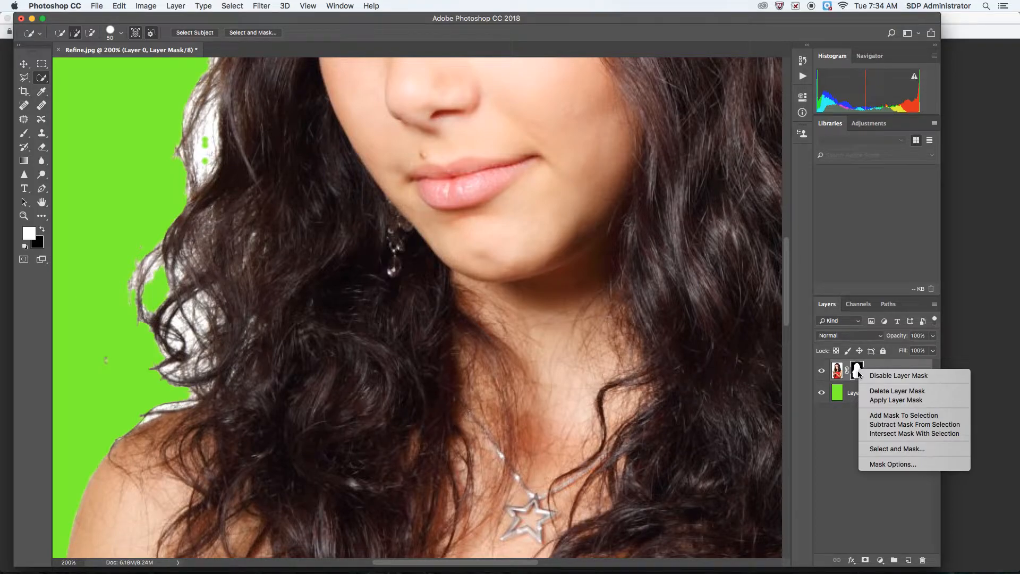
{"action": "mouse_move", "coordinate": [897, 448]}
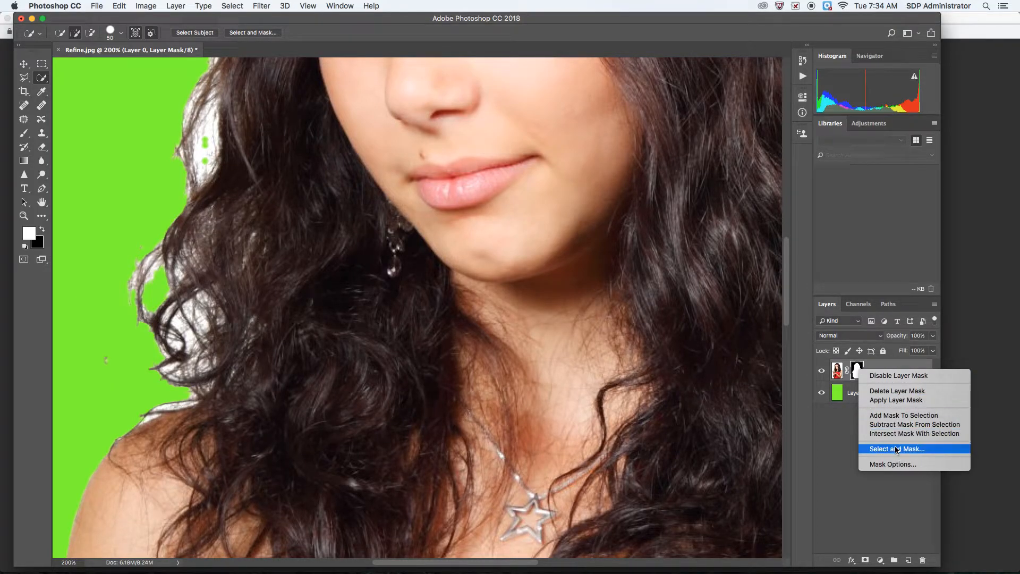
{"action": "mouse_move", "coordinate": [885, 453]}
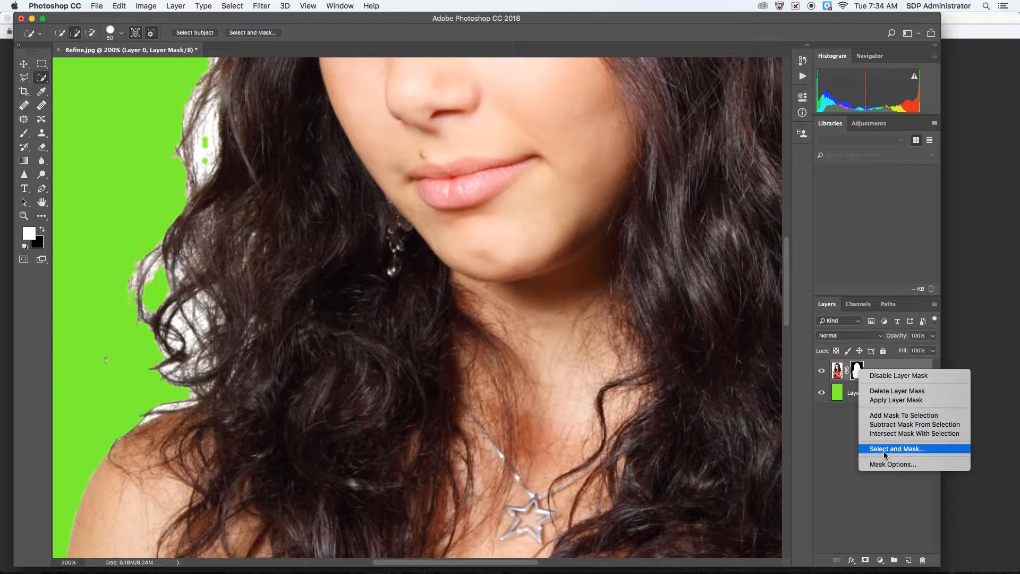
{"action": "mouse_move", "coordinate": [898, 452]}
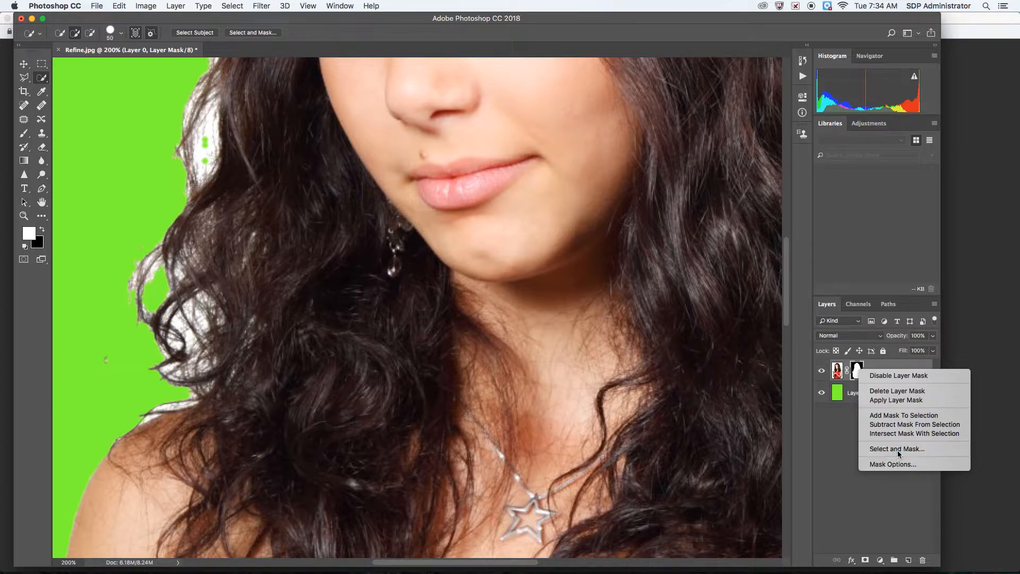
Step: Enter the Select and Mask workspace for Layer 0's mask over the green backdrop
{"action": "left_click", "coordinate": [897, 448]}
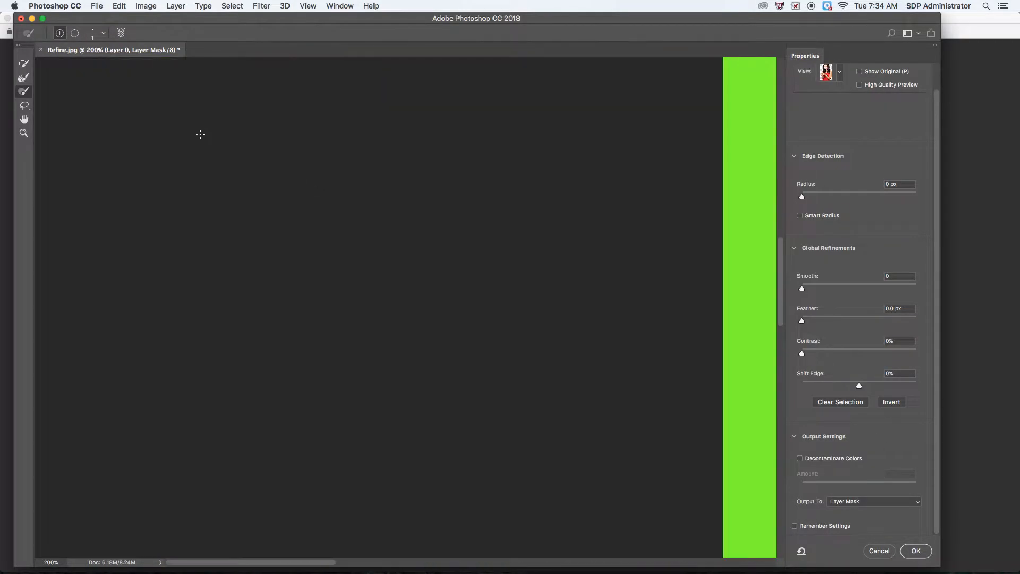
{"action": "mouse_move", "coordinate": [610, 285]}
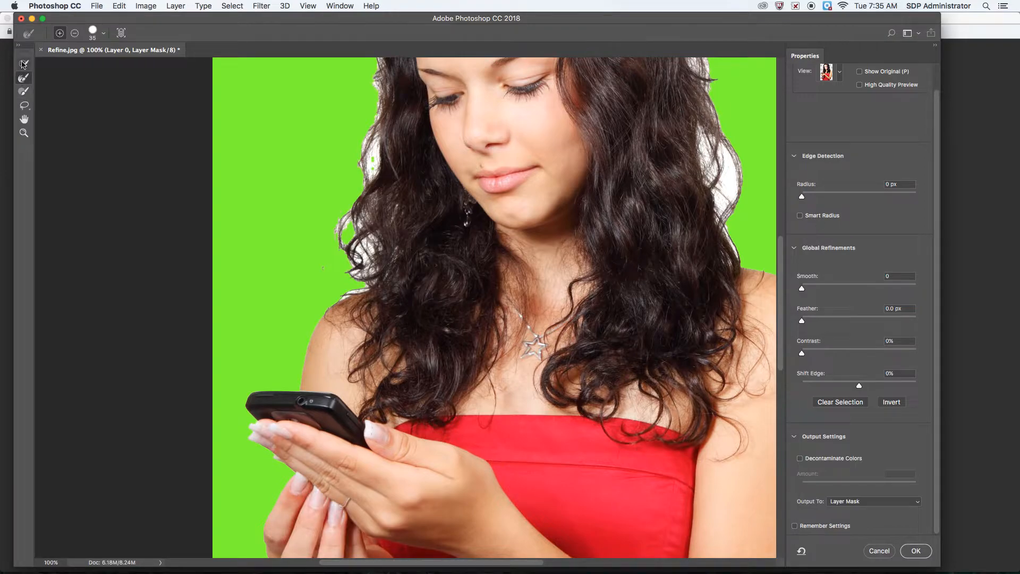
{"action": "mouse_move", "coordinate": [23, 64]}
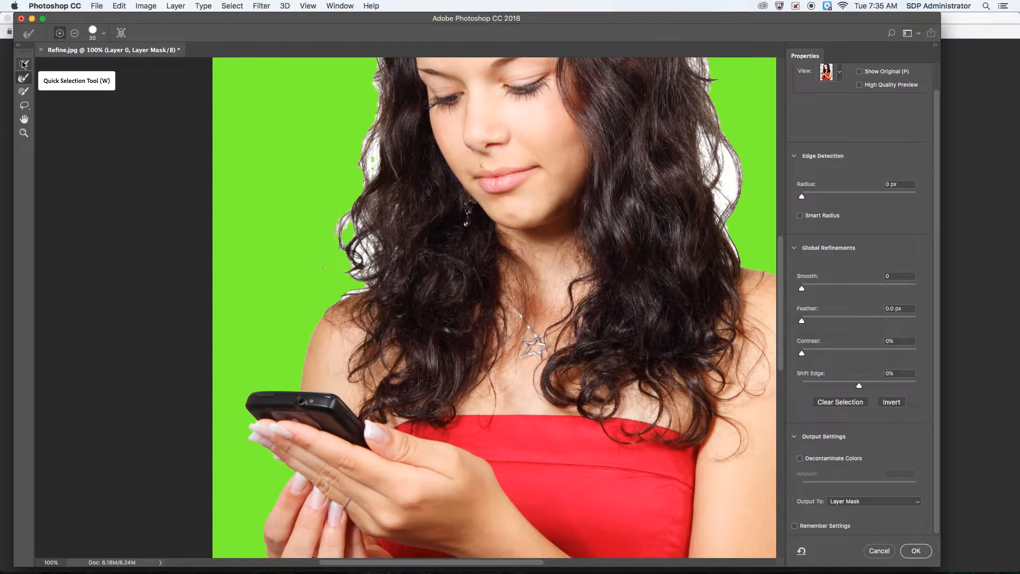
{"action": "mouse_move", "coordinate": [25, 78]}
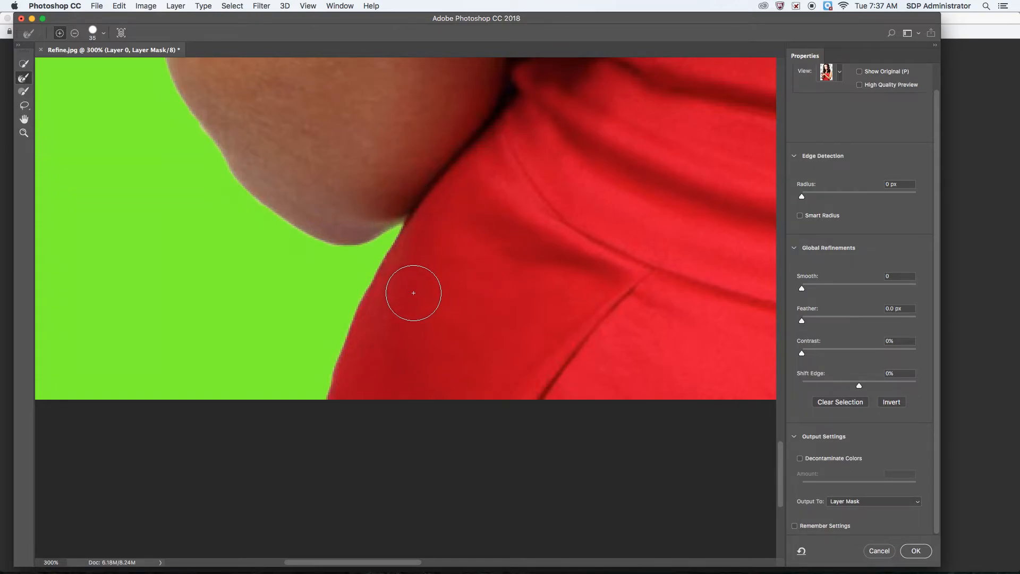
{"action": "mouse_move", "coordinate": [410, 233]}
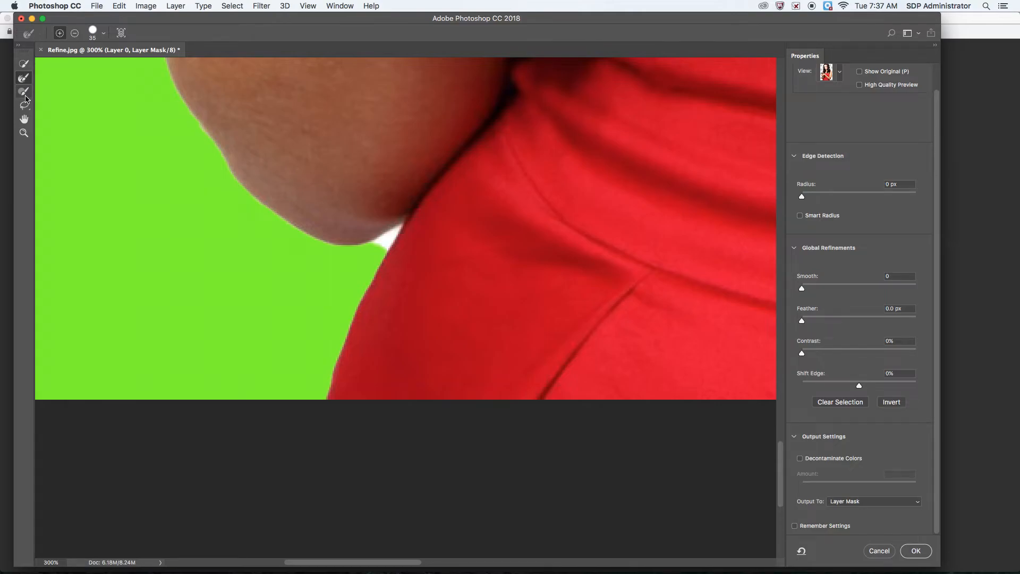
{"action": "mouse_move", "coordinate": [25, 91]}
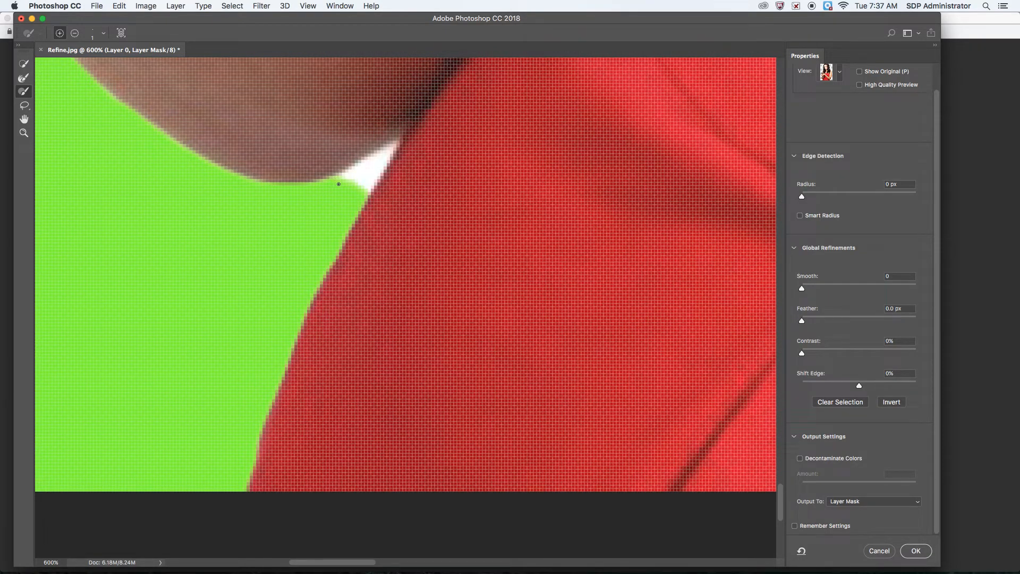
{"action": "mouse_move", "coordinate": [340, 185]}
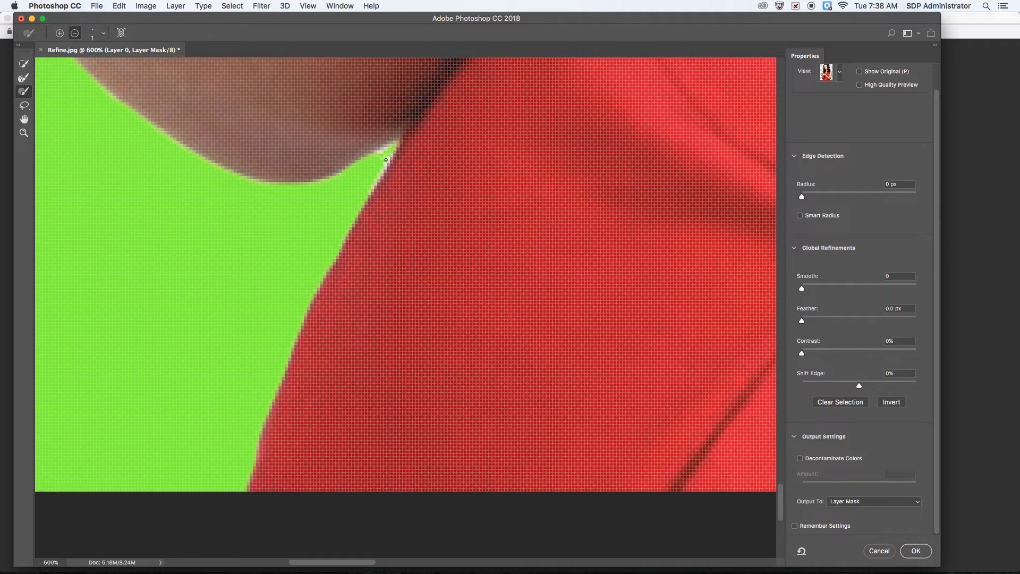
Step: Refine away the white sliver where the girl's arm meets her red top
{"action": "left_click", "coordinate": [308, 6]}
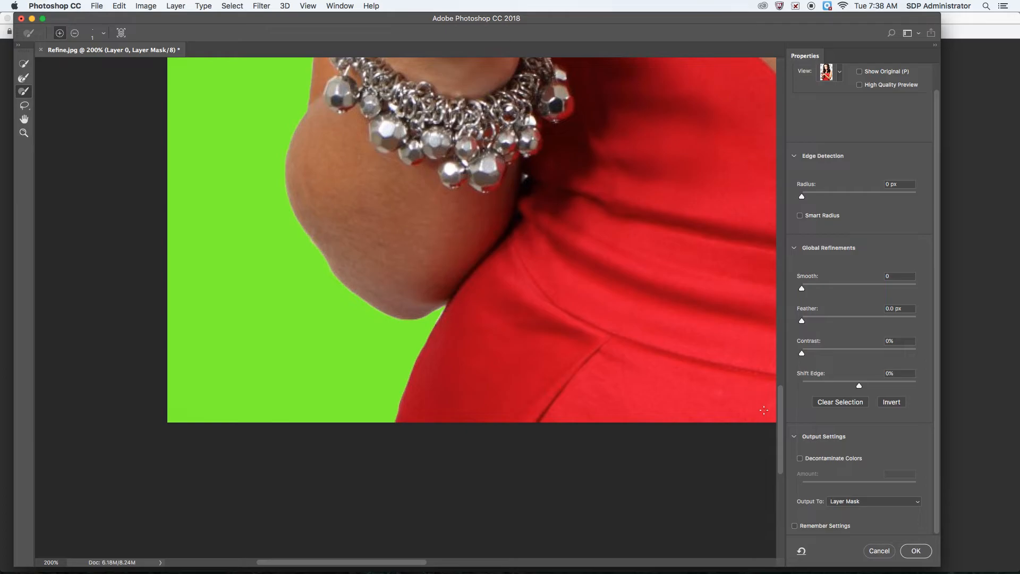
{"action": "mouse_move", "coordinate": [820, 266]}
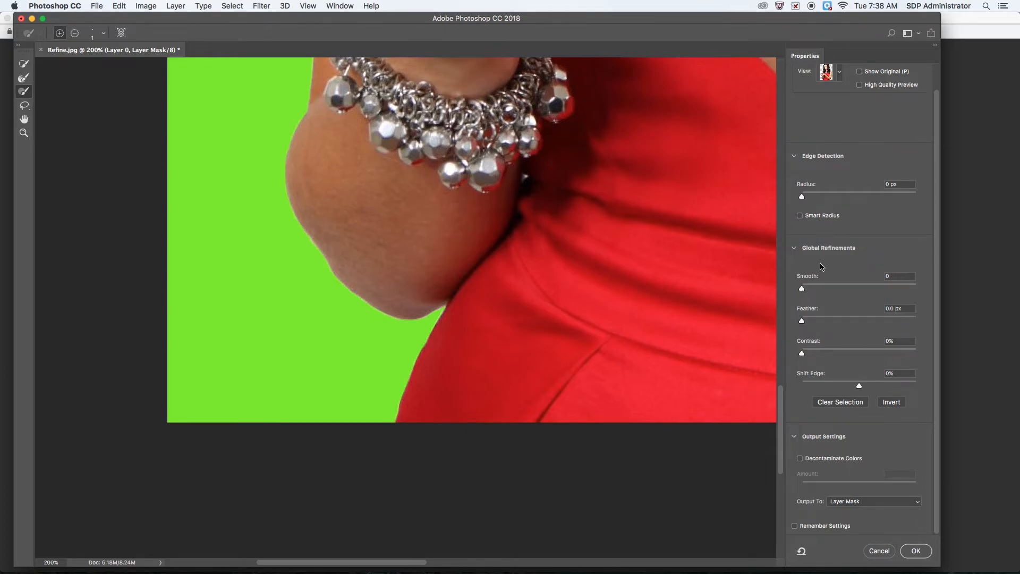
{"action": "mouse_move", "coordinate": [820, 381]}
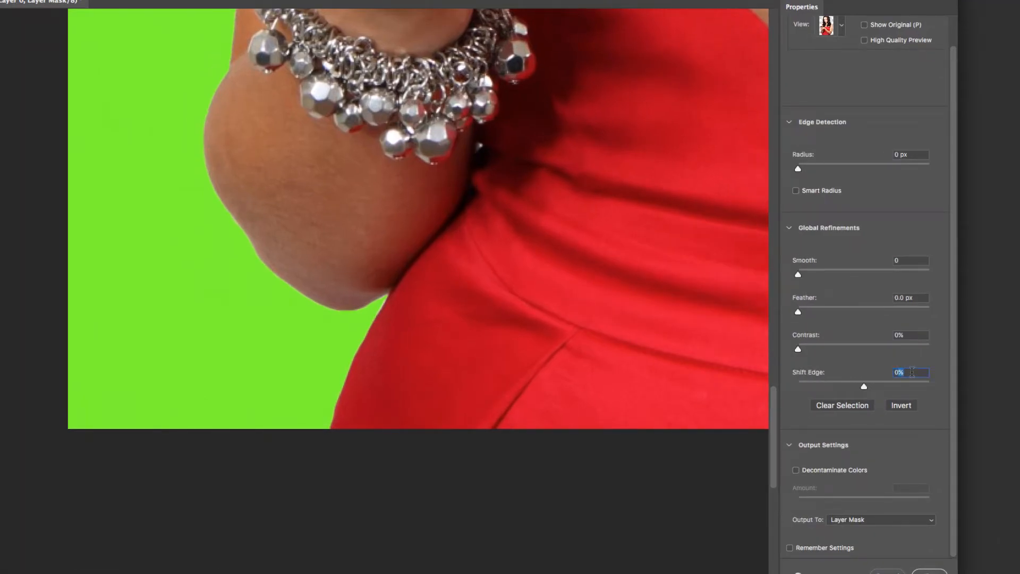
{"action": "mouse_move", "coordinate": [910, 372]}
{"action": "type", "text": "-2"}
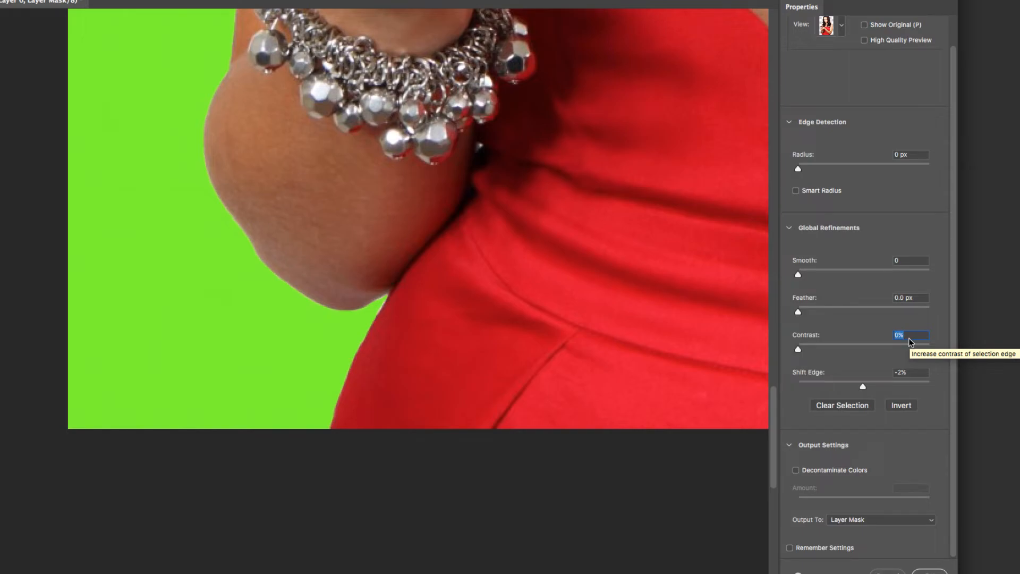
{"action": "mouse_move", "coordinate": [236, 234]}
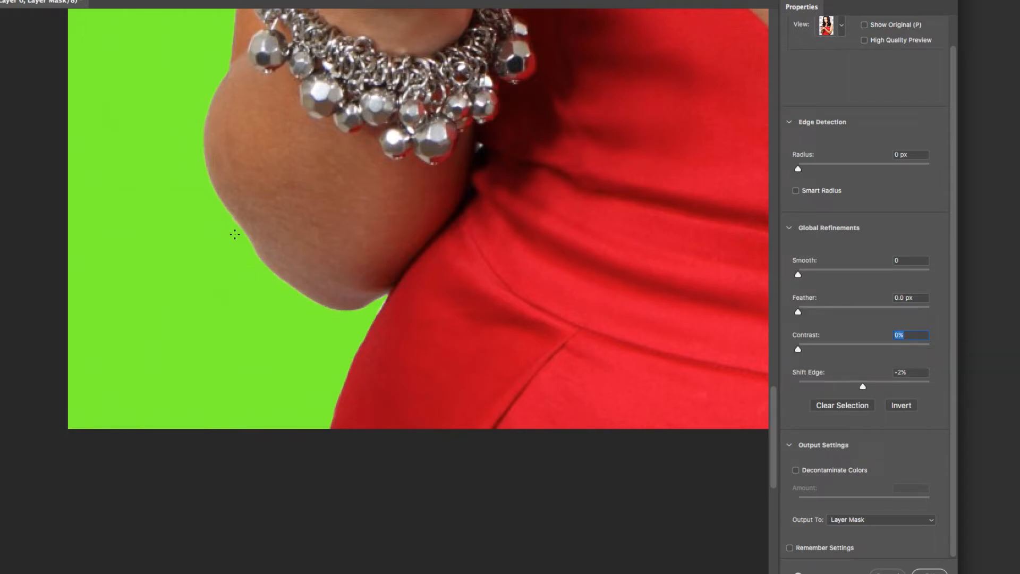
{"action": "mouse_move", "coordinate": [609, 190]}
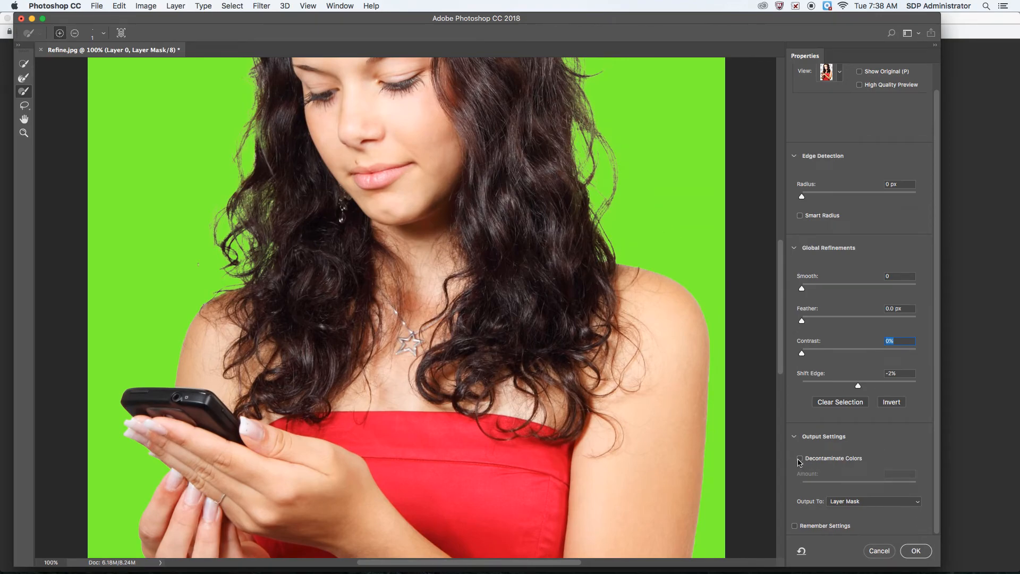
Step: Enable Decontaminate Colors at 100% with output to New Layer with Layer Mask
{"action": "left_click", "coordinate": [800, 458]}
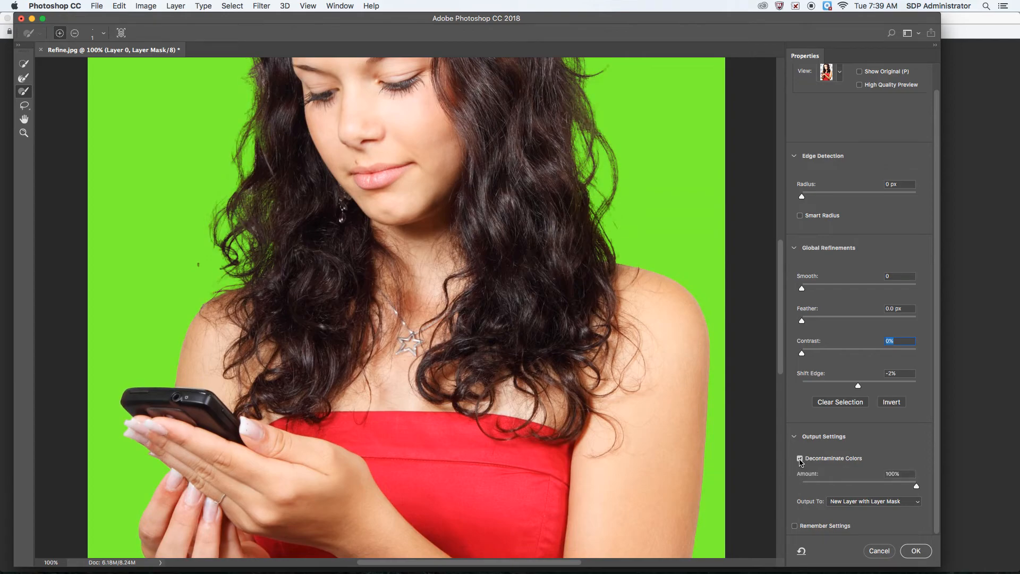
{"action": "left_click", "coordinate": [800, 457]}
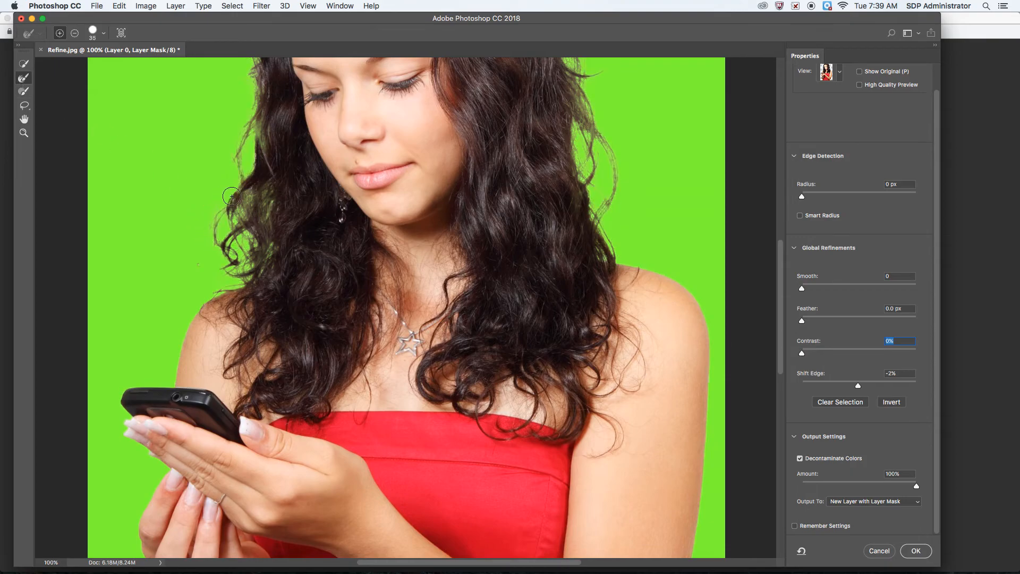
{"action": "mouse_move", "coordinate": [230, 189]}
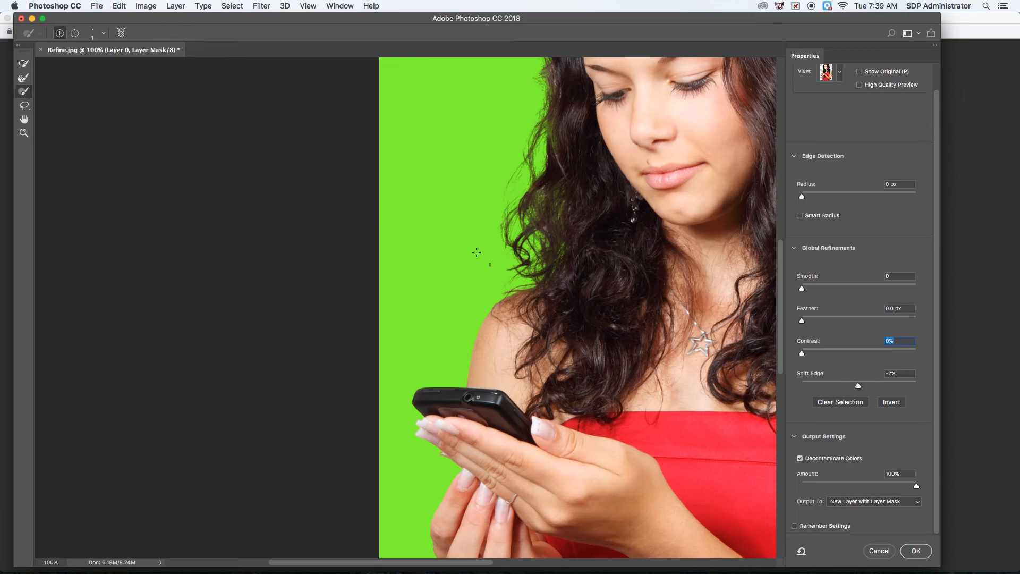
{"action": "mouse_move", "coordinate": [491, 265]}
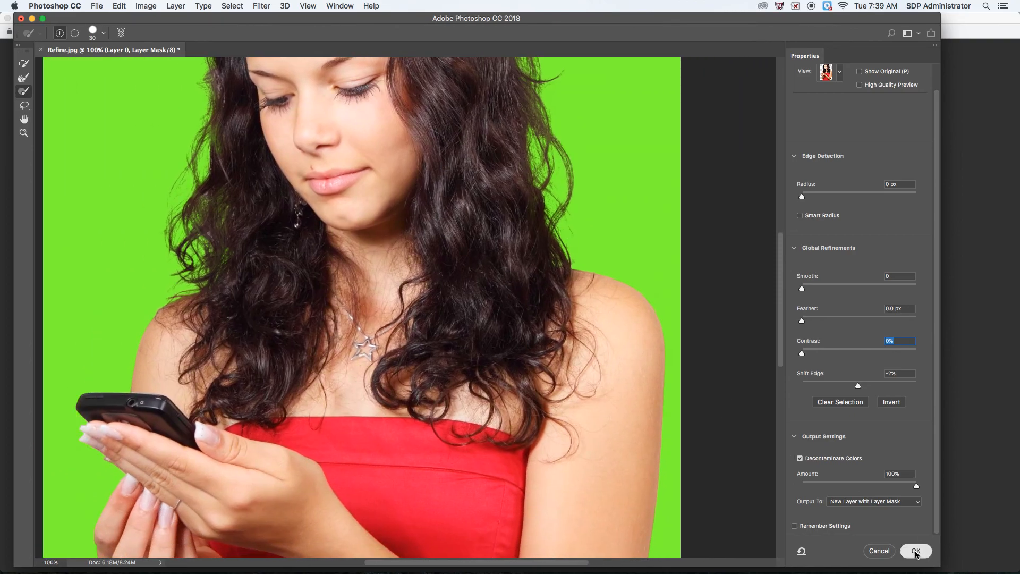
Step: Commit the refinement as Layer 0 copy, then hide it leaving only green visible
{"action": "left_click", "coordinate": [915, 550]}
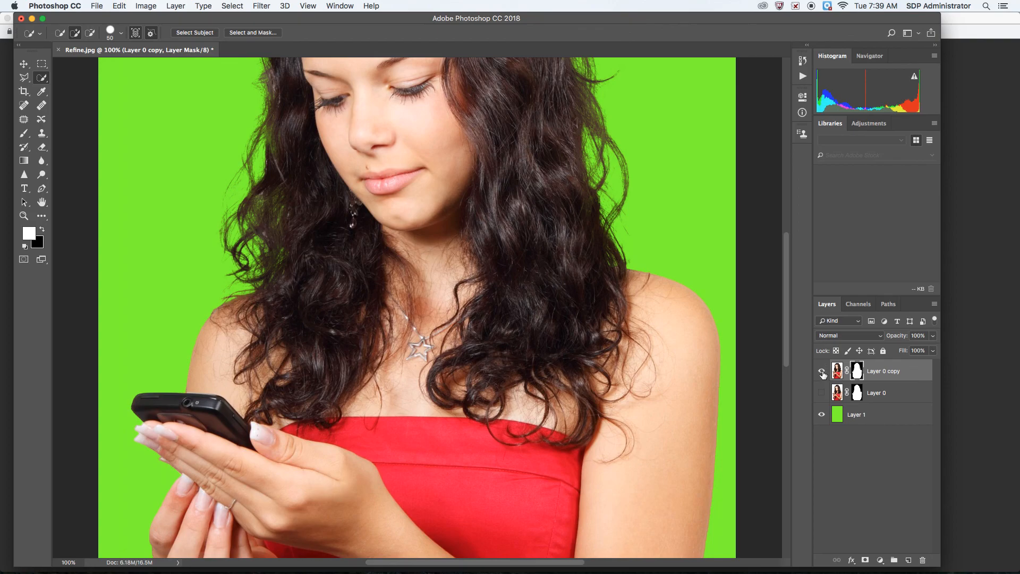
{"action": "left_click", "coordinate": [821, 371]}
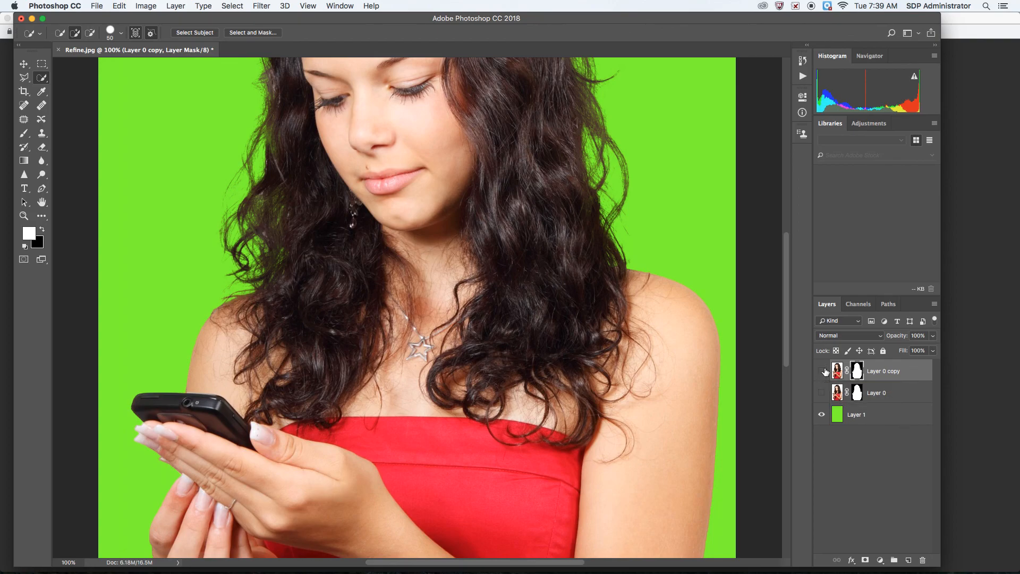
{"action": "left_click", "coordinate": [821, 371]}
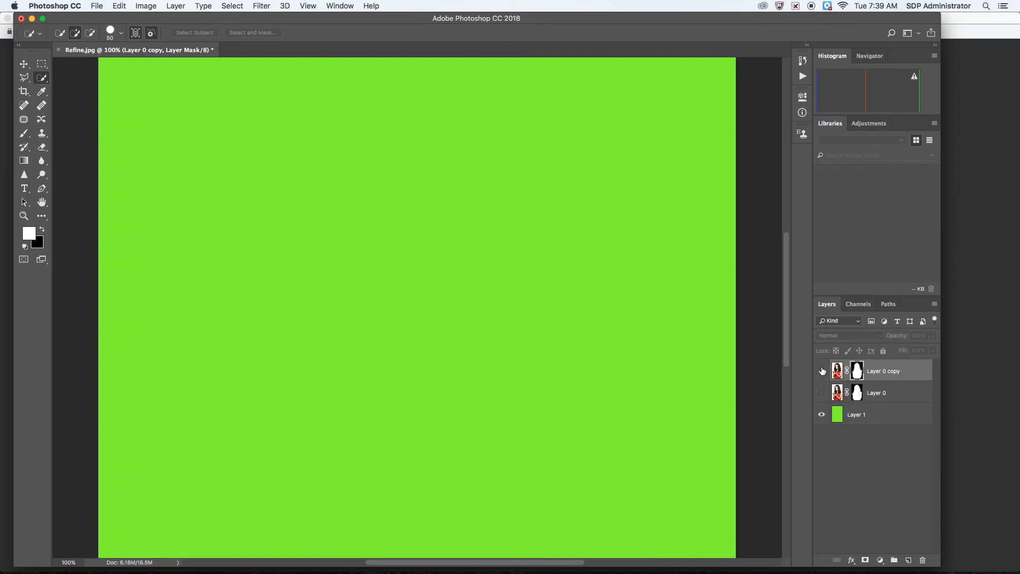